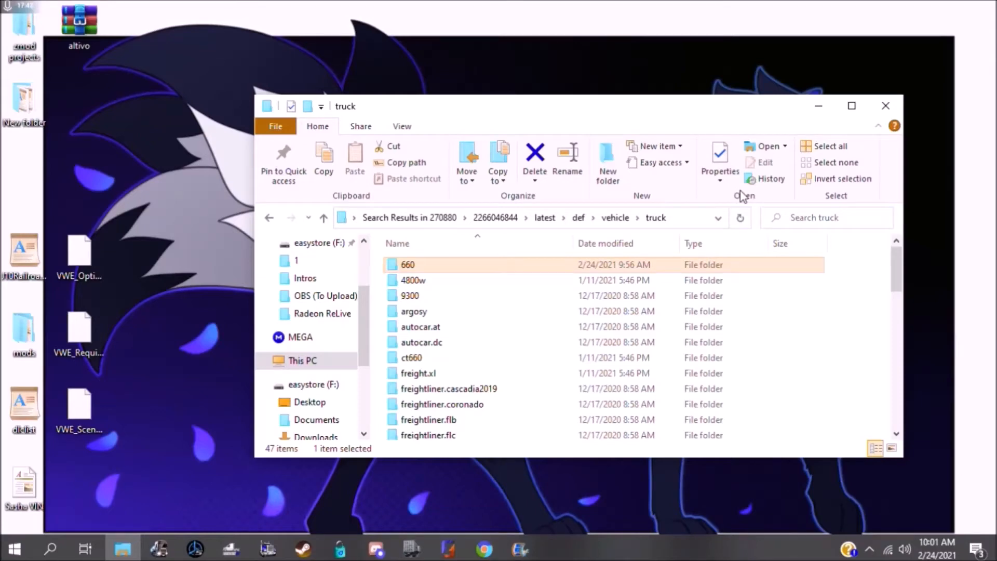
mouse_move(109, 184)
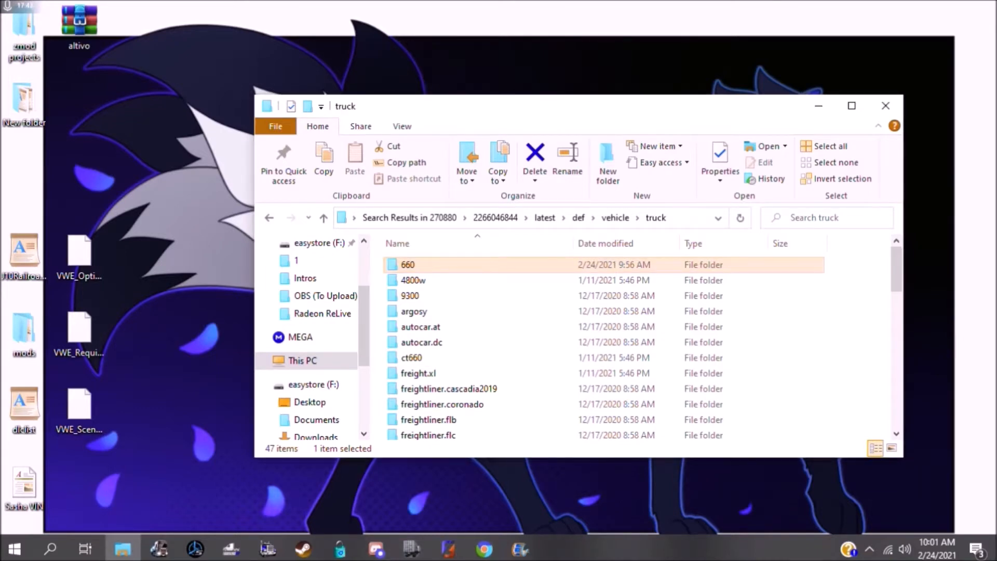
- Navigate from the desktop stuff folder through sim mod stuff into the Trucks data folder
left_click(79, 102)
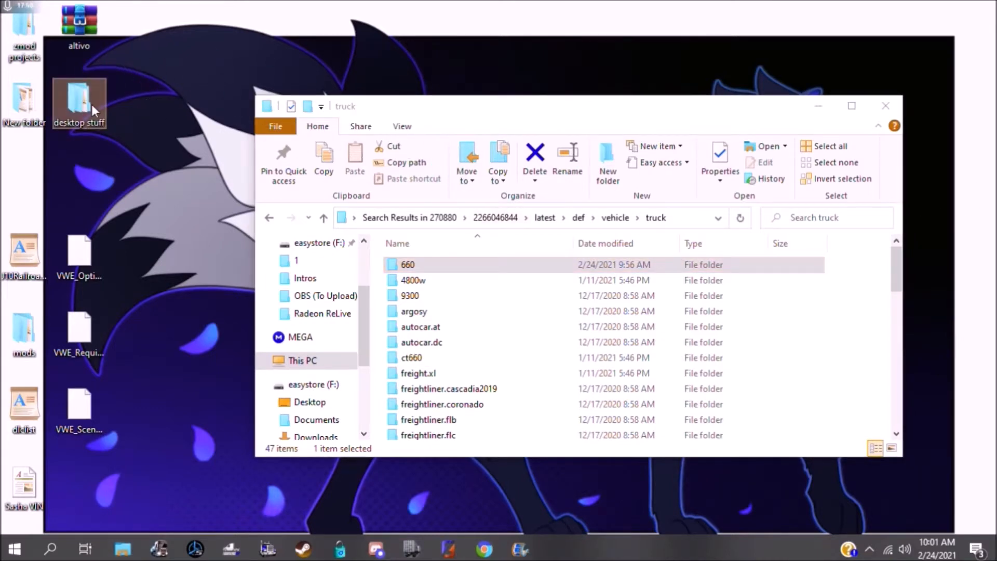
double_click(78, 99)
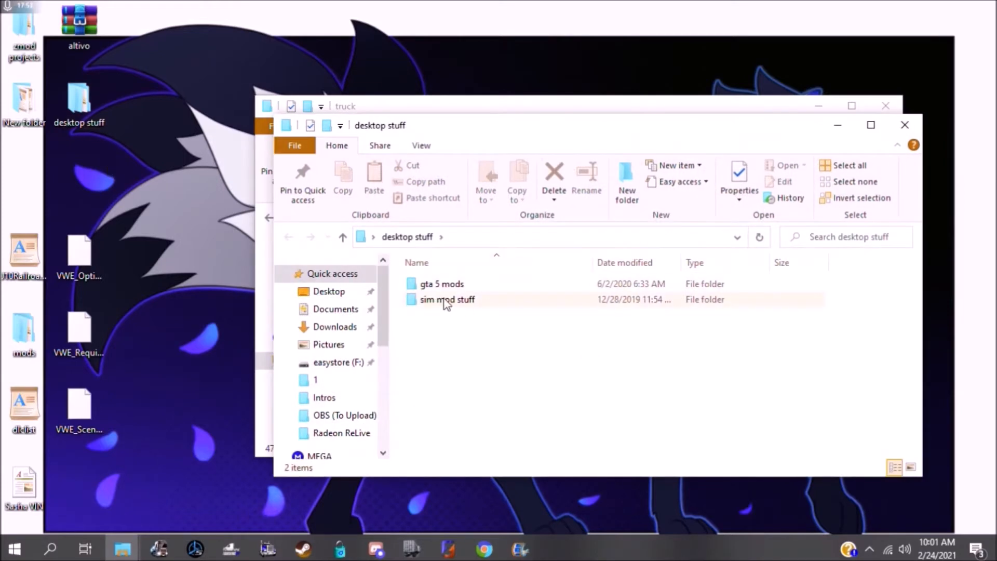
double_click(447, 299)
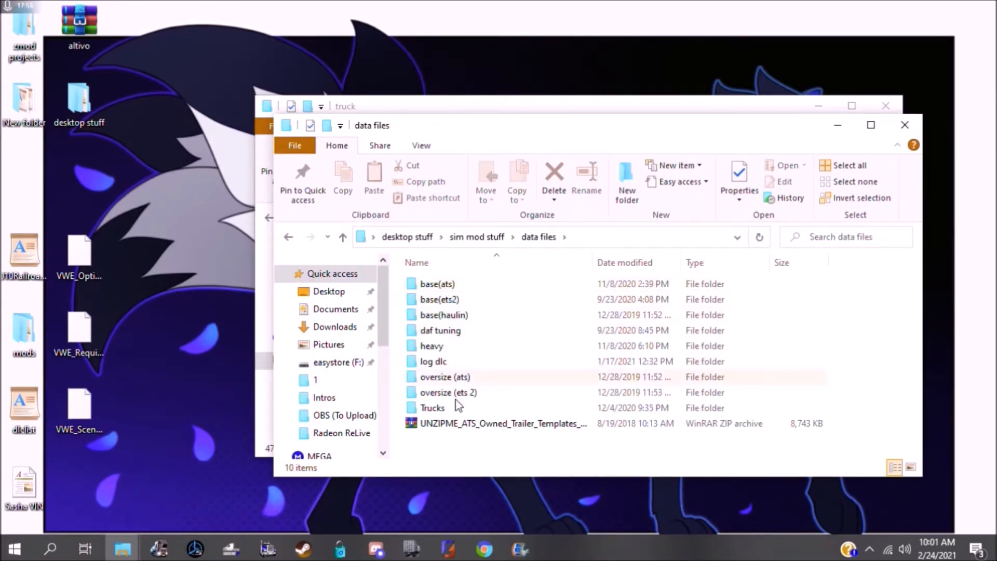
double_click(432, 408)
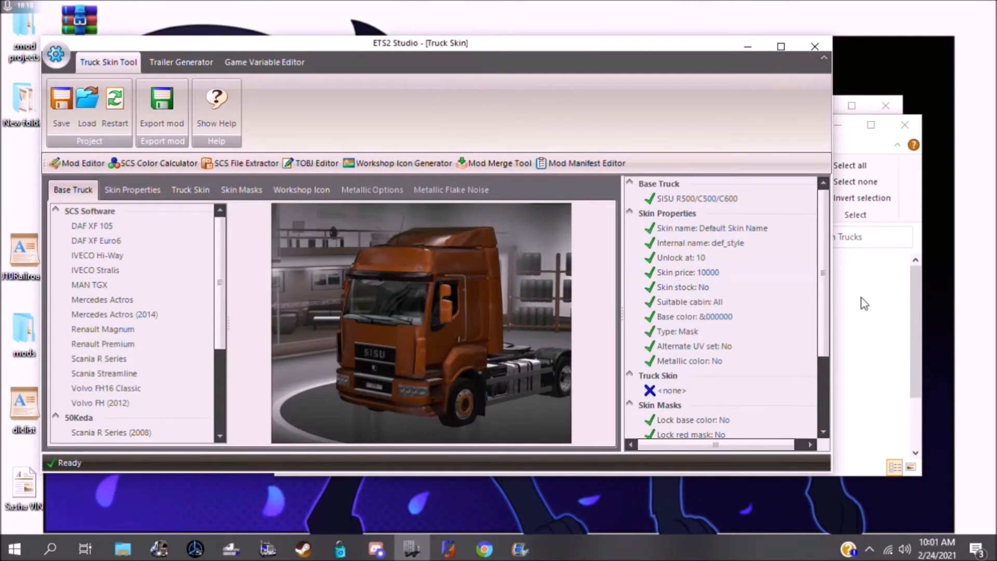
mouse_move(885, 106)
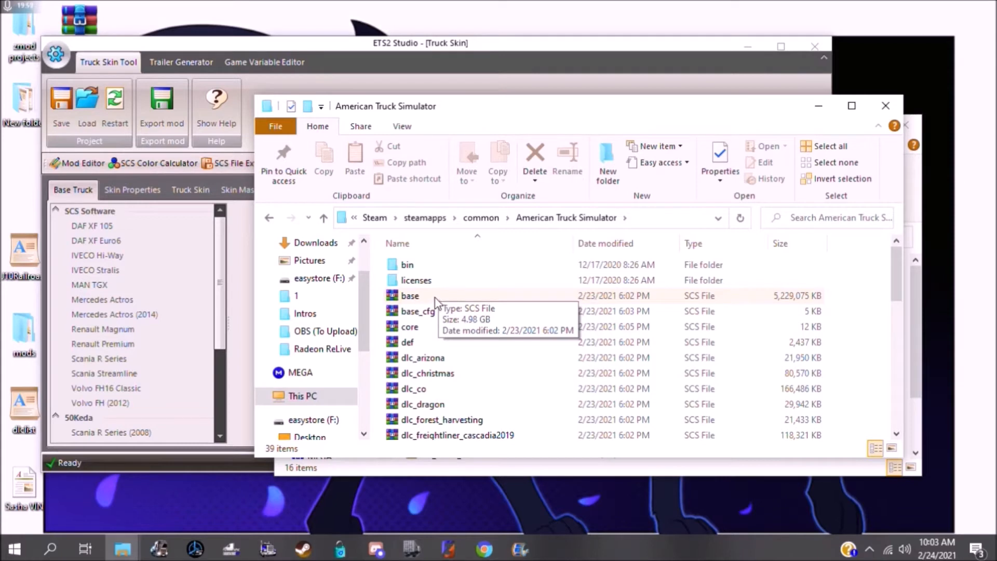
scroll("down", 3)
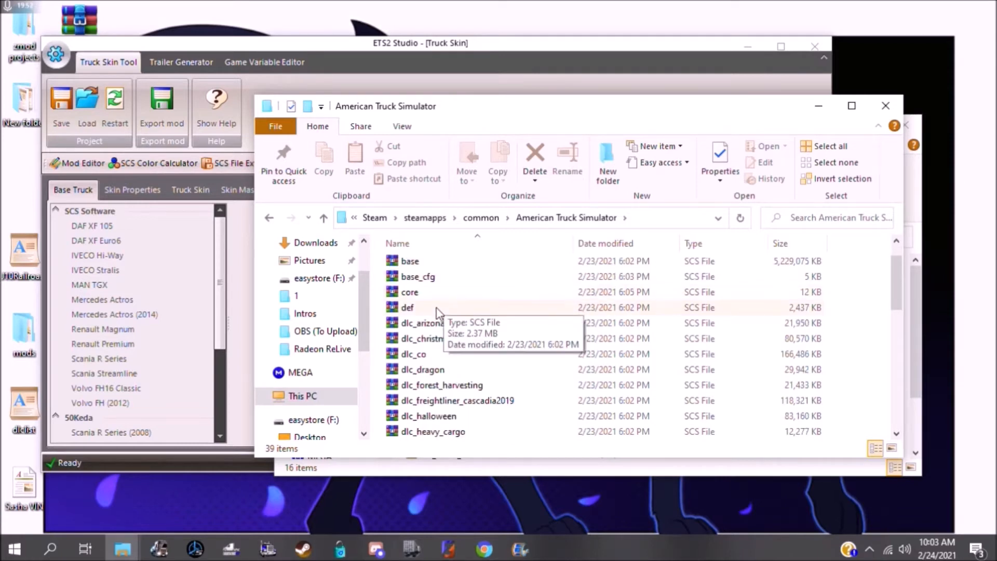
scroll("down", 3)
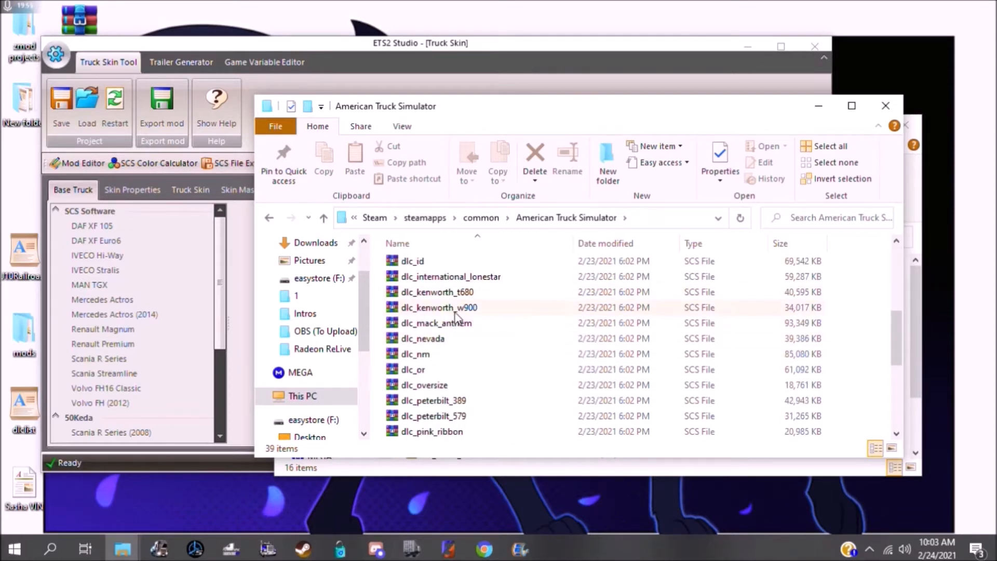
left_click(436, 292)
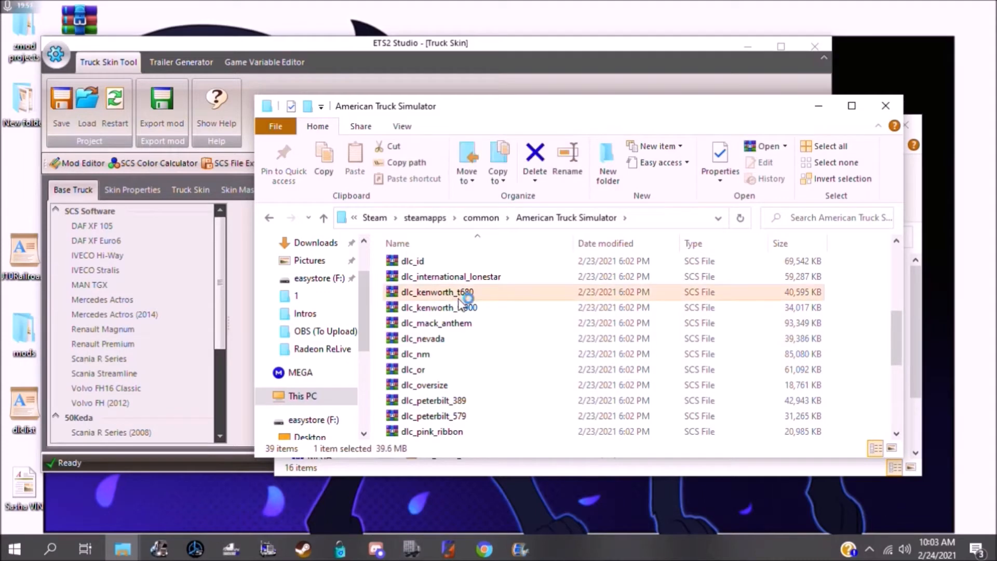
double_click(435, 292)
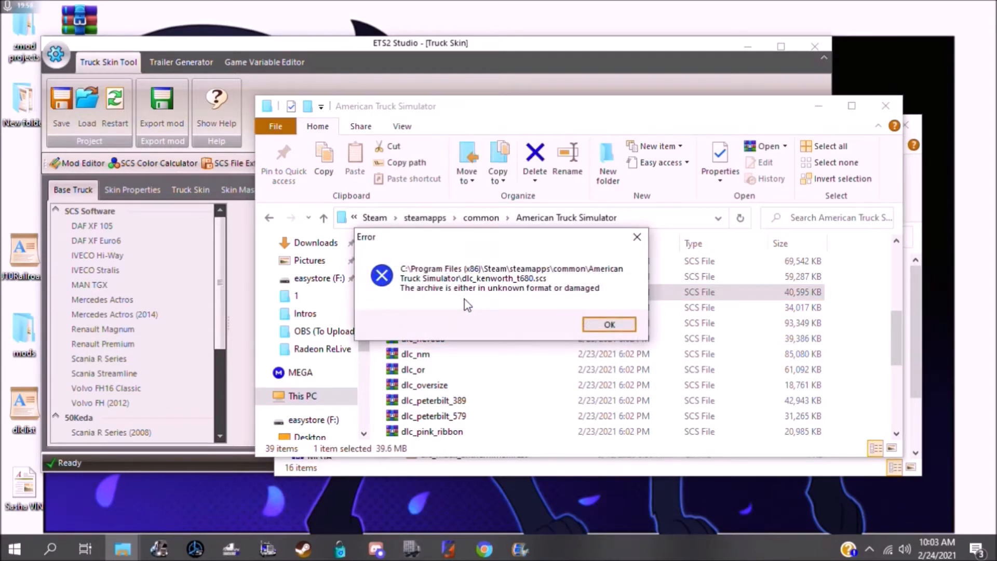
mouse_move(637, 237)
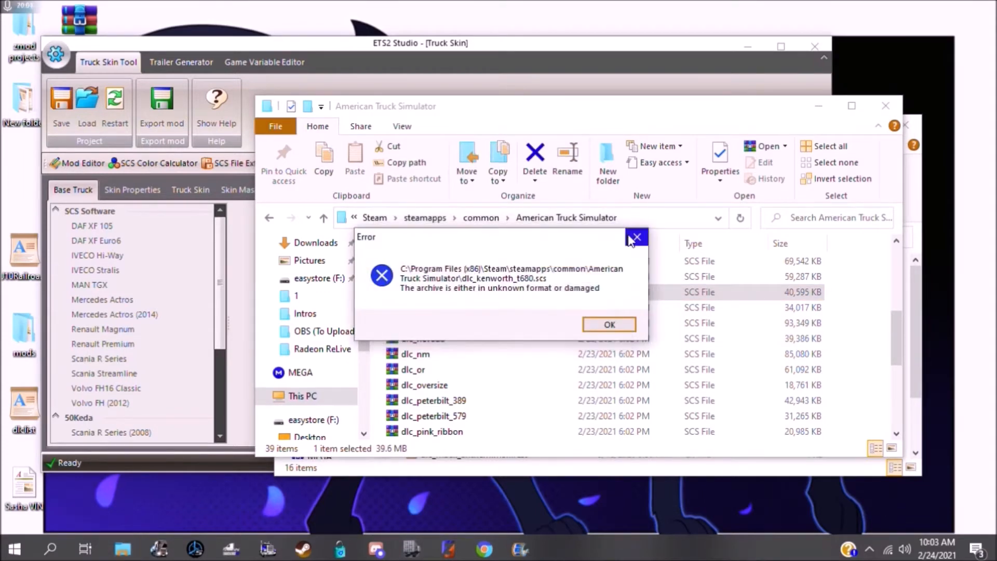
left_click(609, 324)
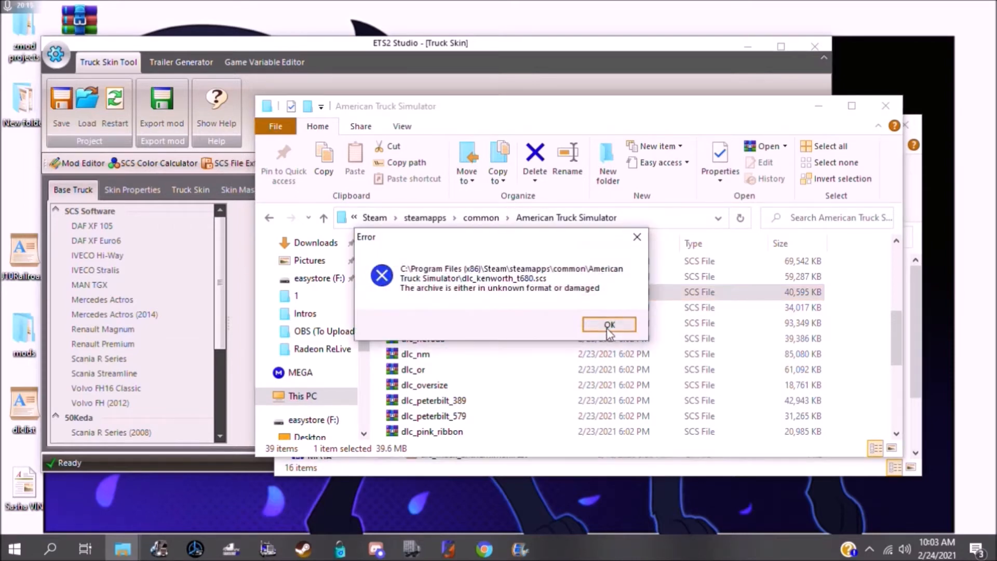
left_click(609, 324)
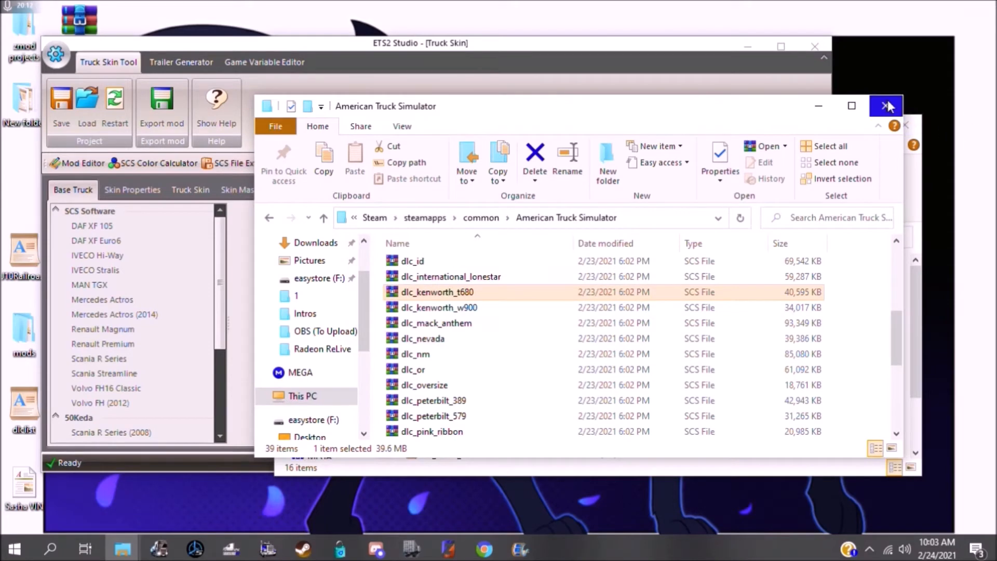
mouse_move(831, 108)
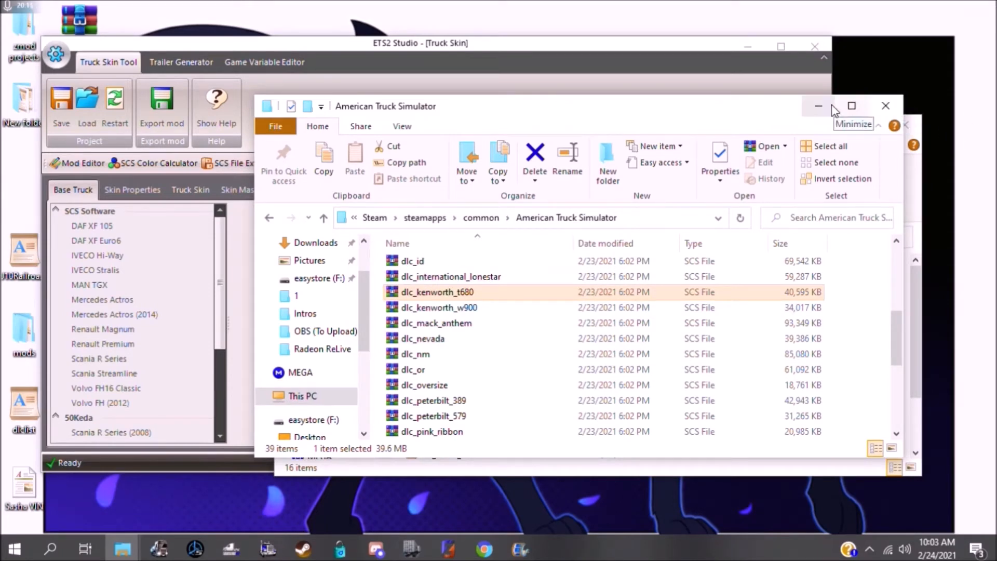
- Minimize the American Truck Simulator folder window so the Truck Skin Tool is in front
left_click(818, 105)
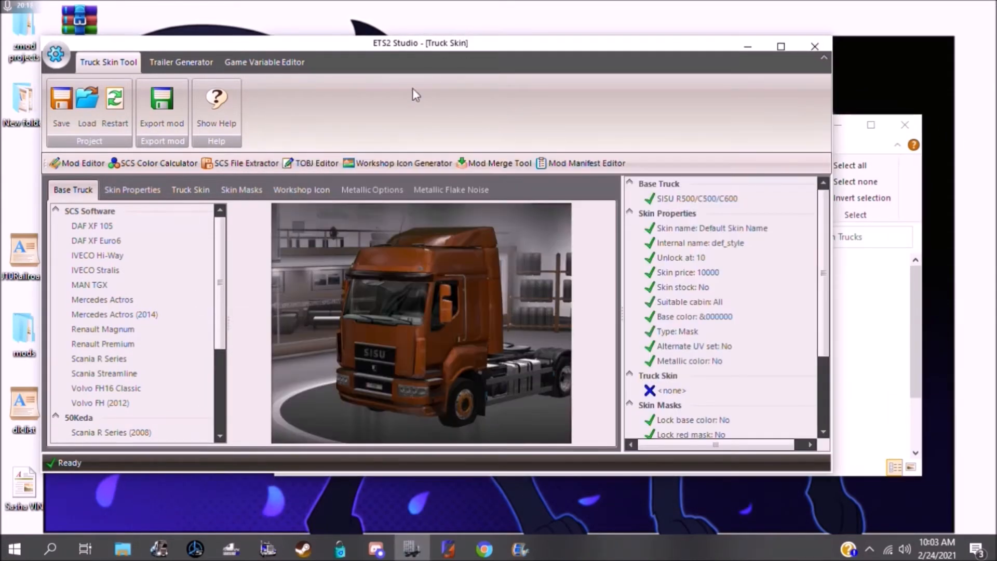
mouse_move(490, 131)
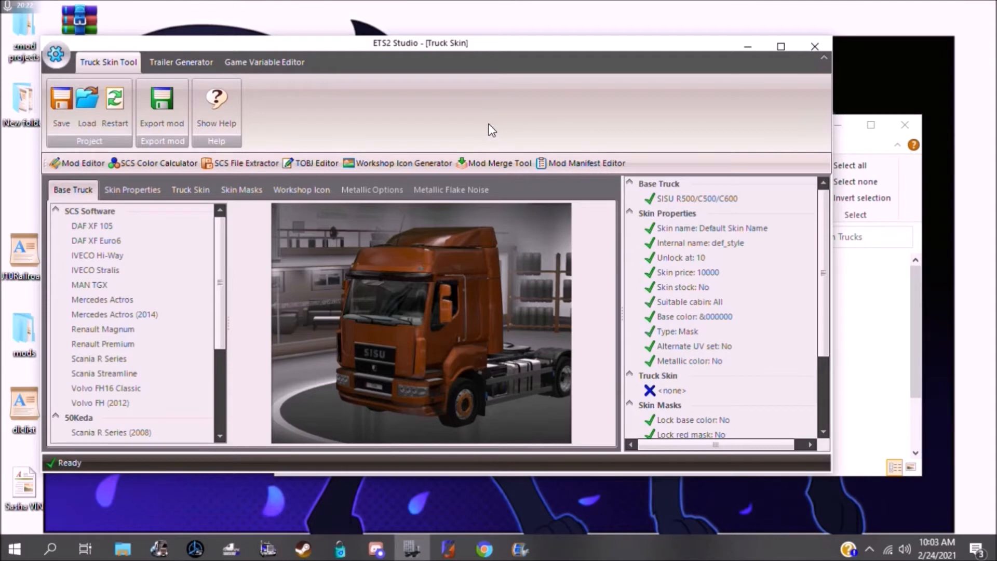
mouse_move(485, 144)
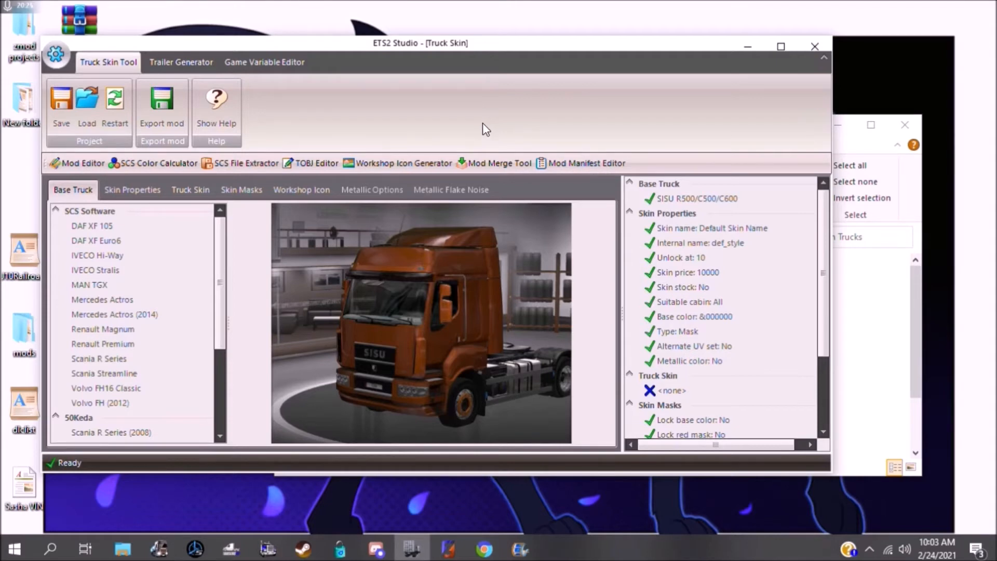
mouse_move(310, 164)
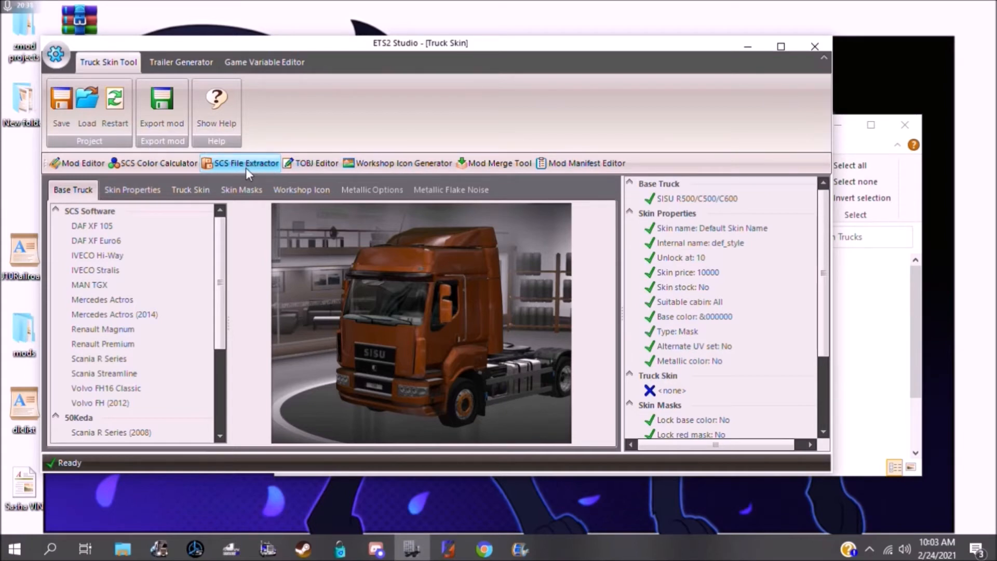
- Start the SCS File Extractor and browse for an archive under C:\Program Files (x86)
left_click(245, 163)
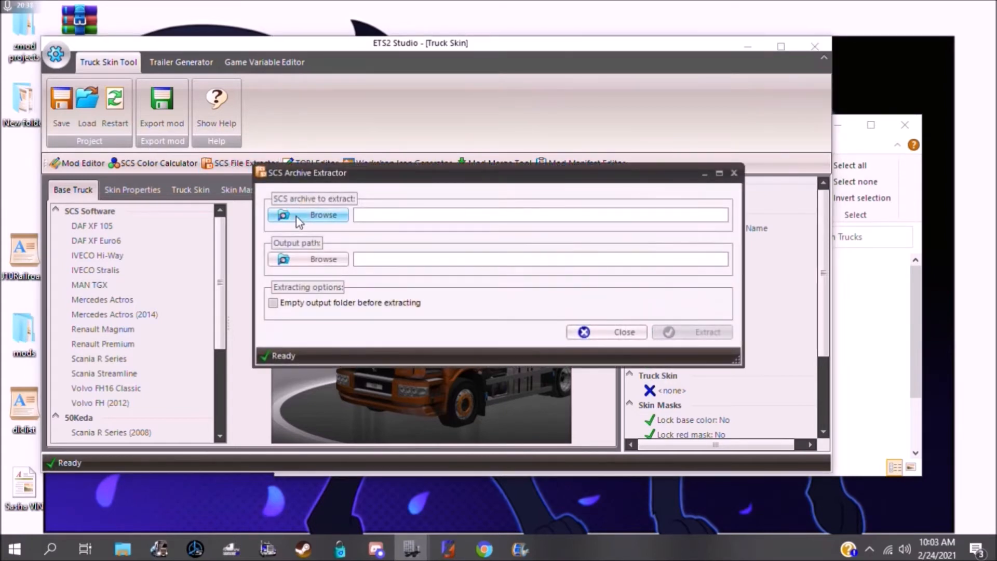
left_click(307, 215)
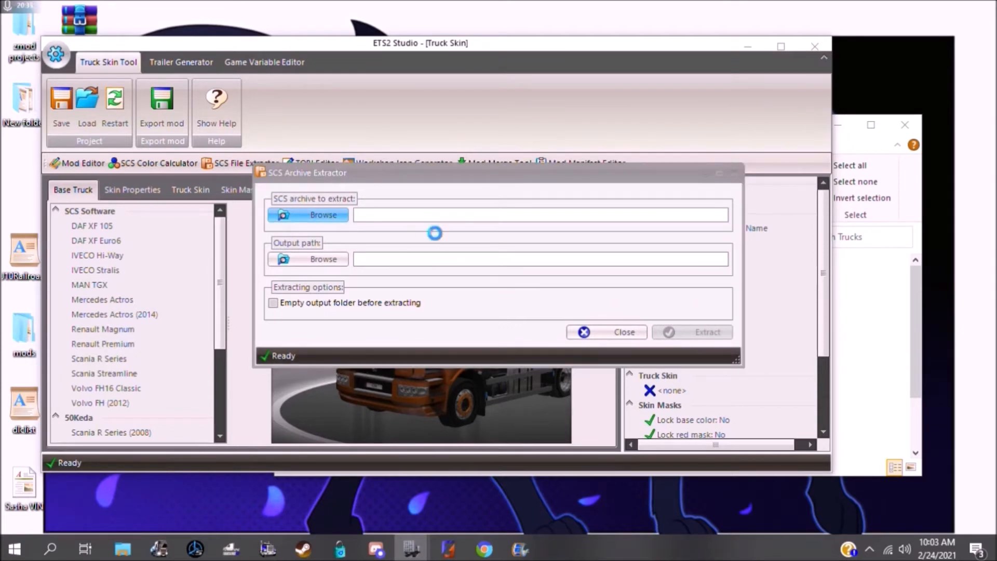
left_click(308, 215)
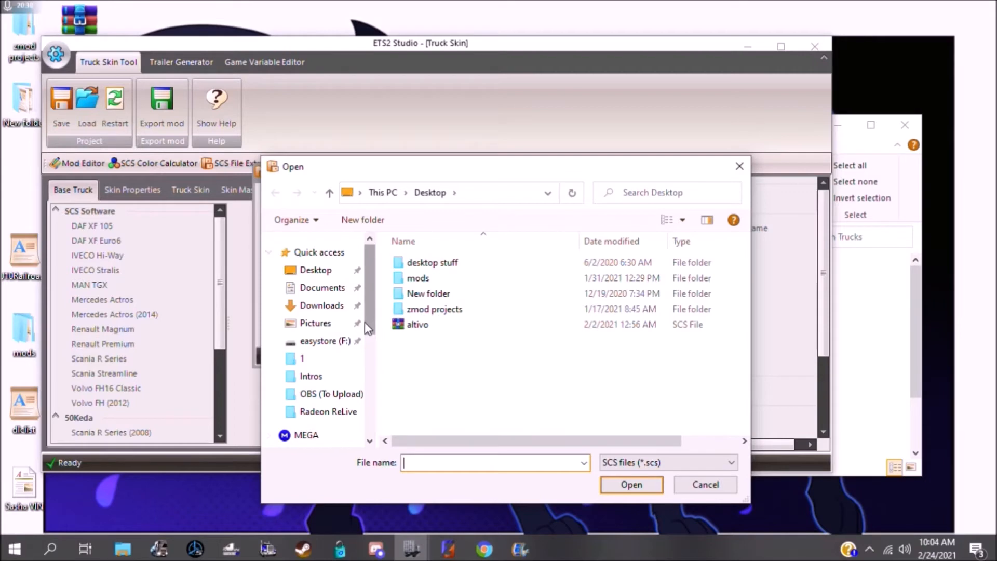
left_click(308, 411)
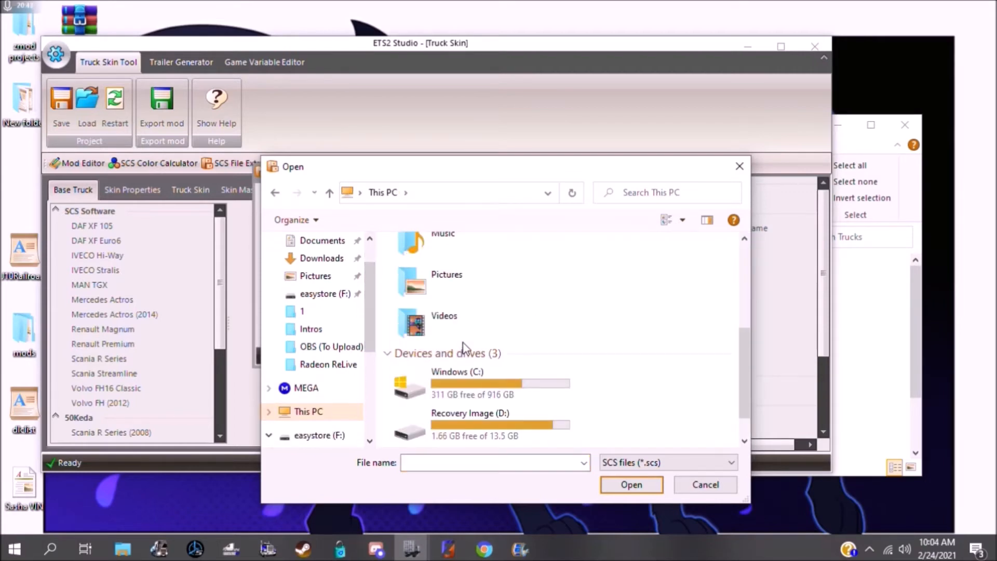
double_click(457, 379)
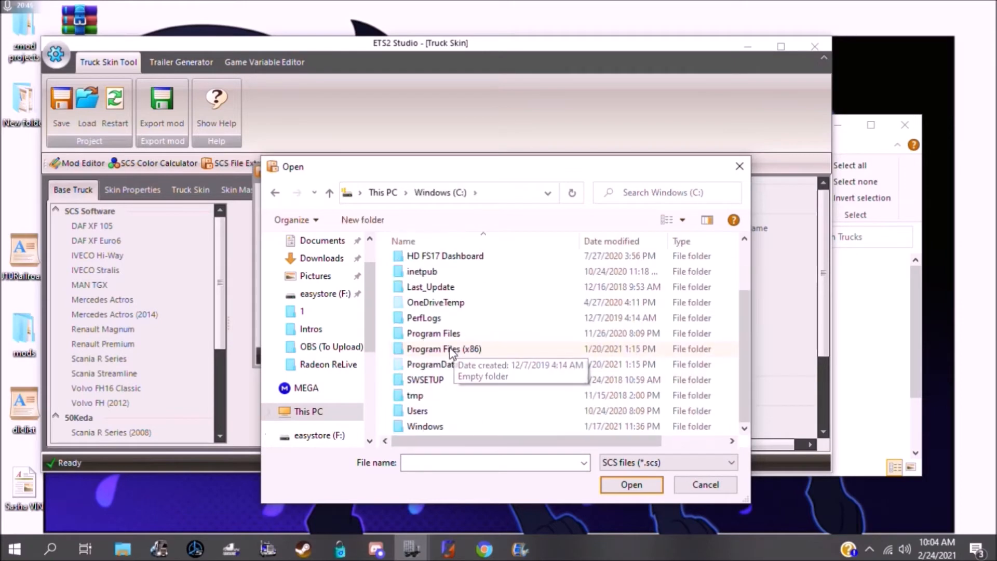
double_click(433, 349)
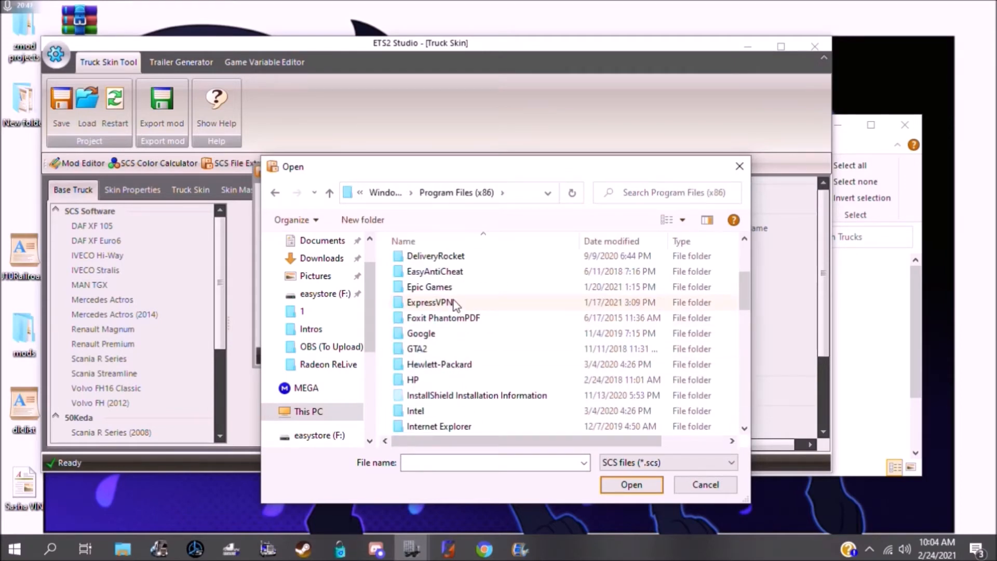
scroll("down", 3)
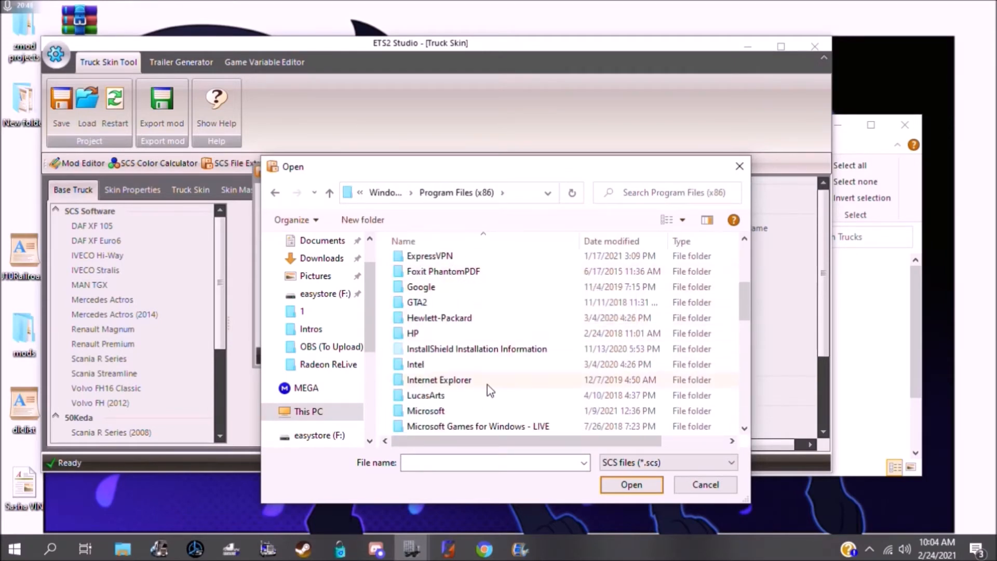
scroll("down", 3)
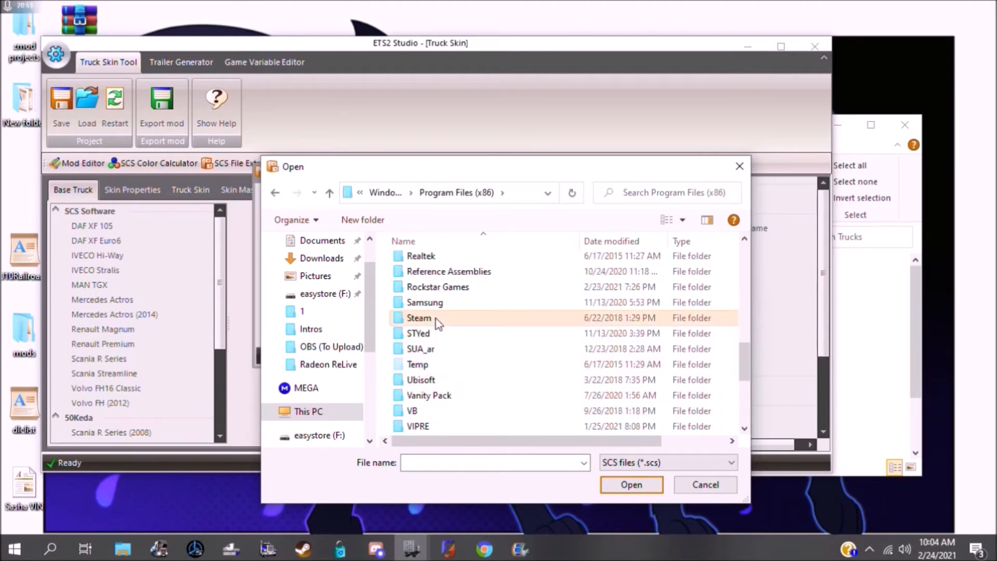
- Continue through Steam\steamapps\common to American Truck Simulator and load dlc_mack_anthem.scs
double_click(419, 318)
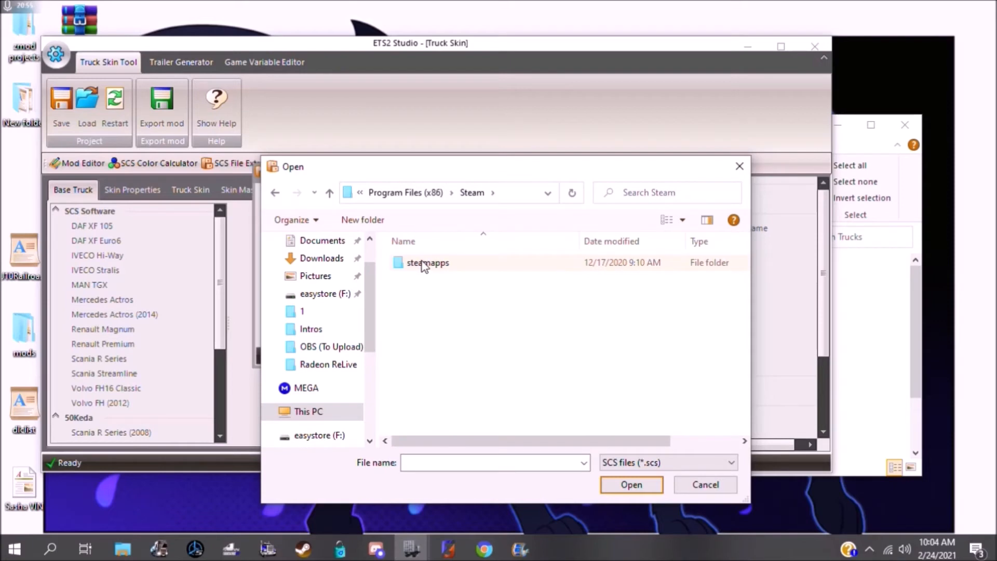
double_click(427, 263)
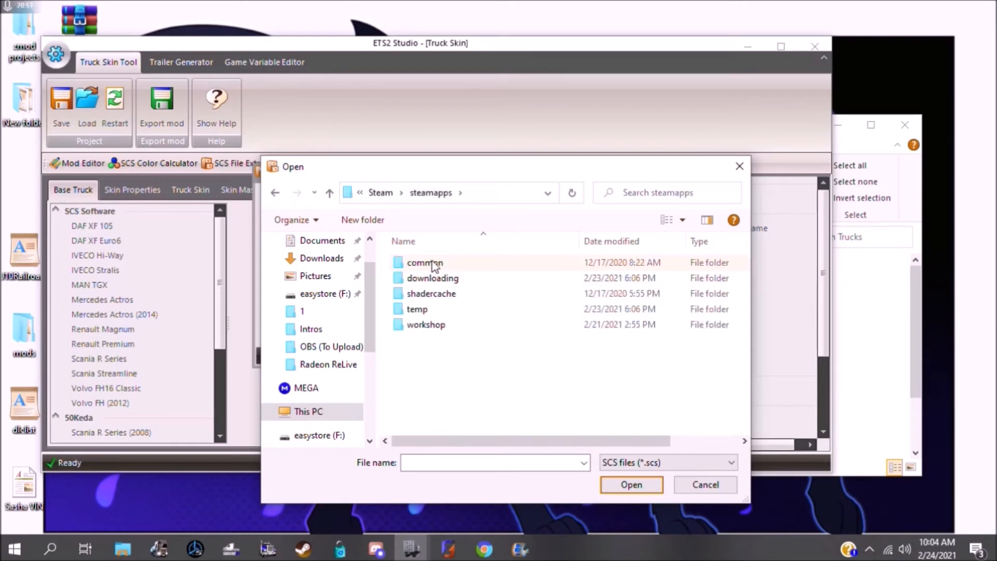
double_click(425, 262)
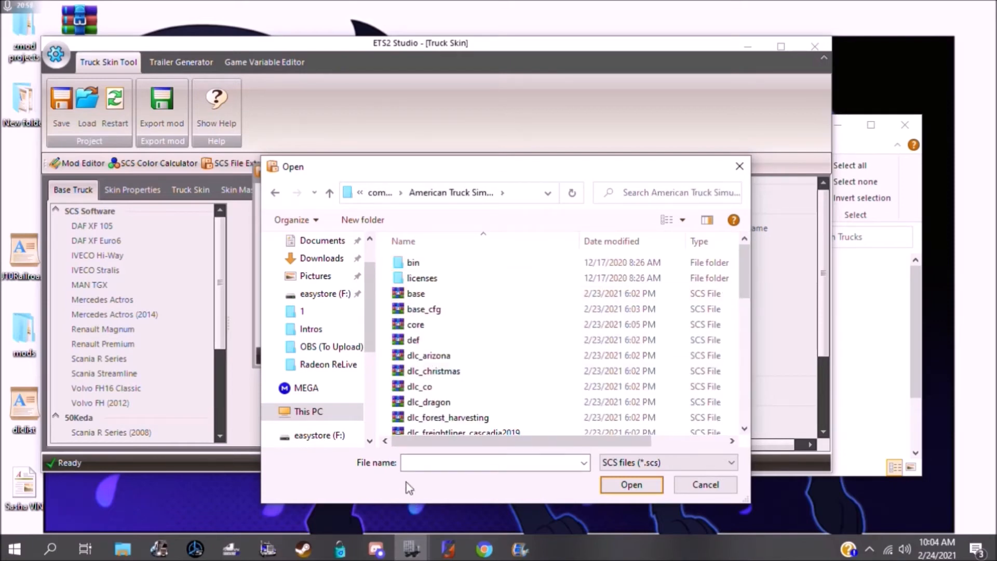
scroll("down", 3)
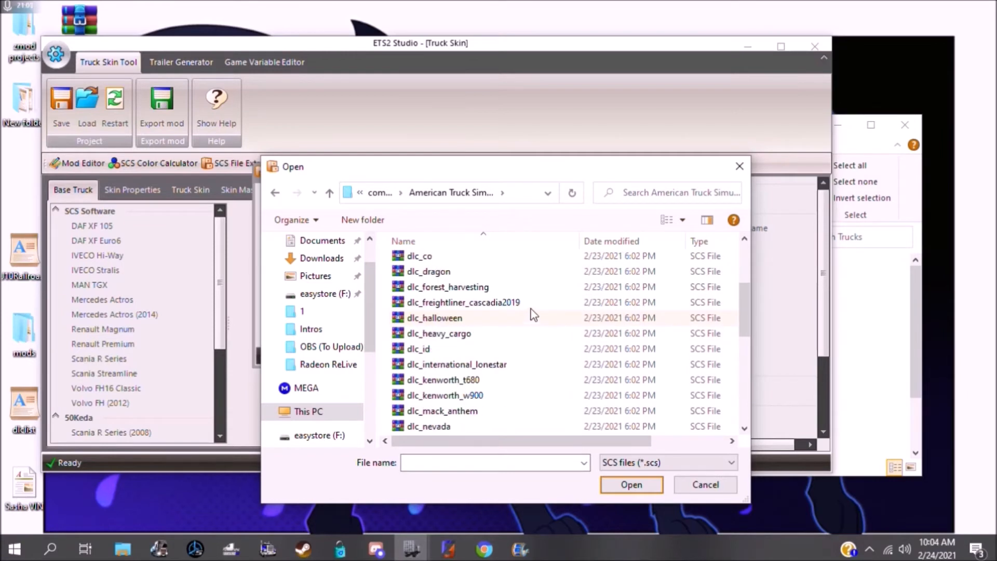
scroll("down", 3)
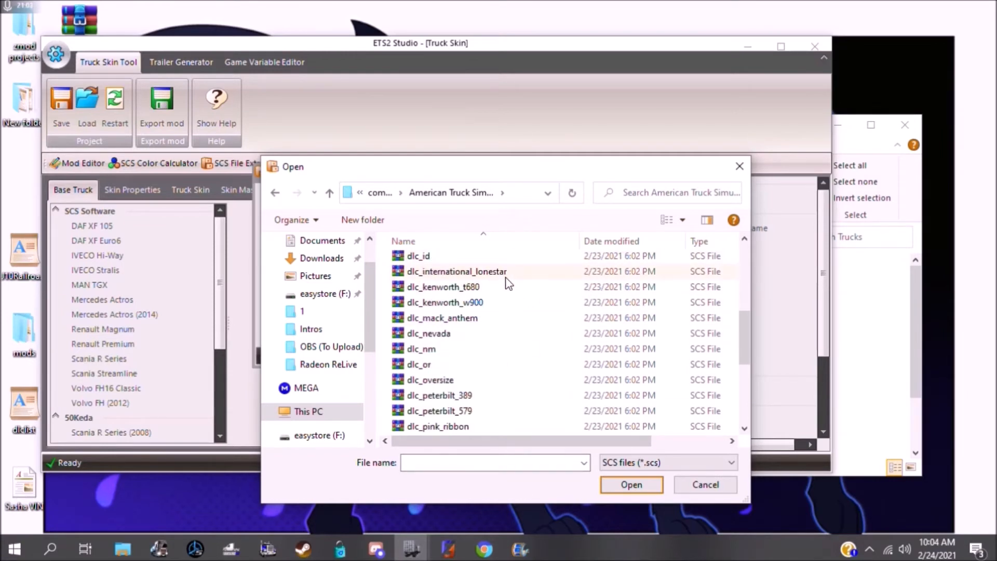
mouse_move(524, 338)
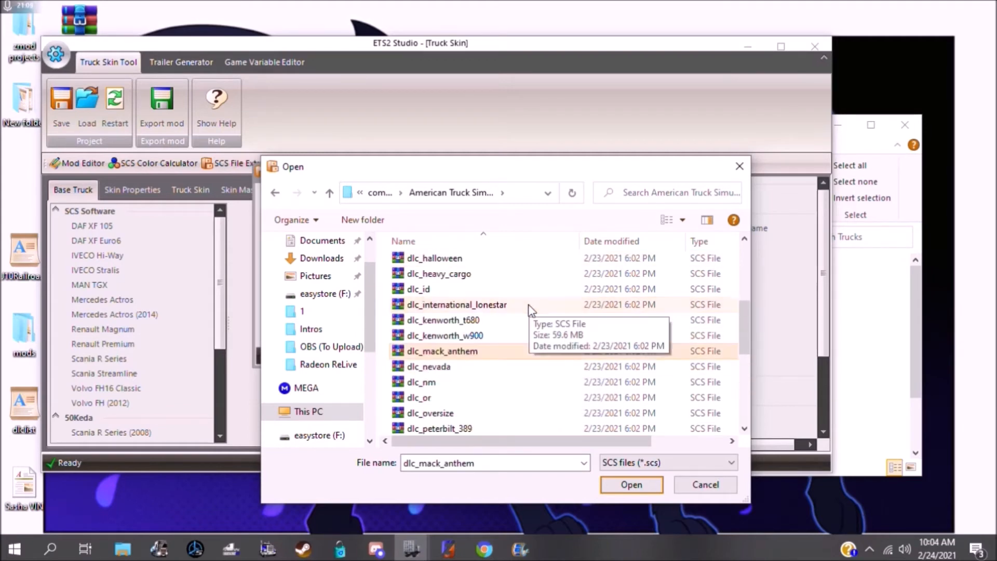
mouse_move(494, 355)
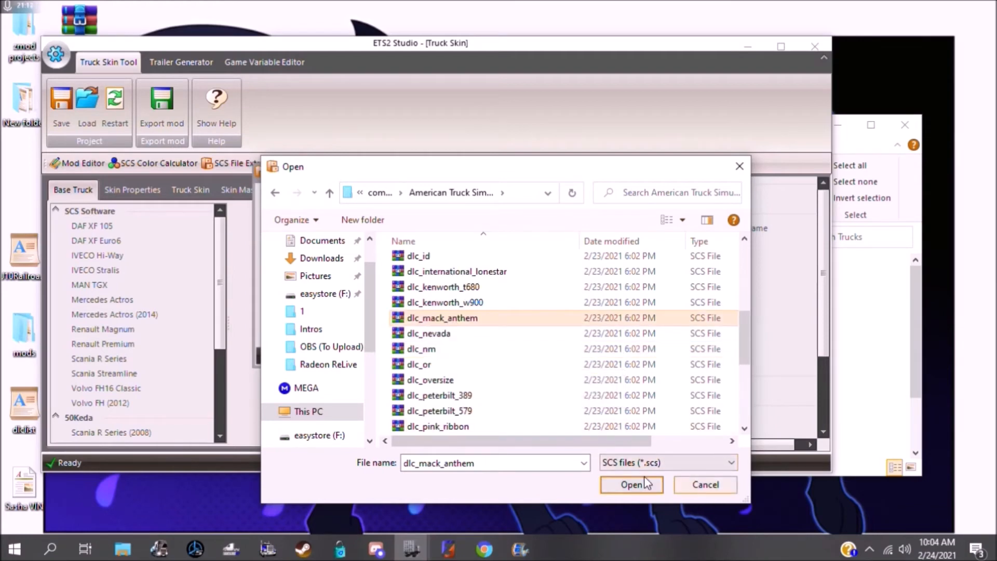
left_click(631, 485)
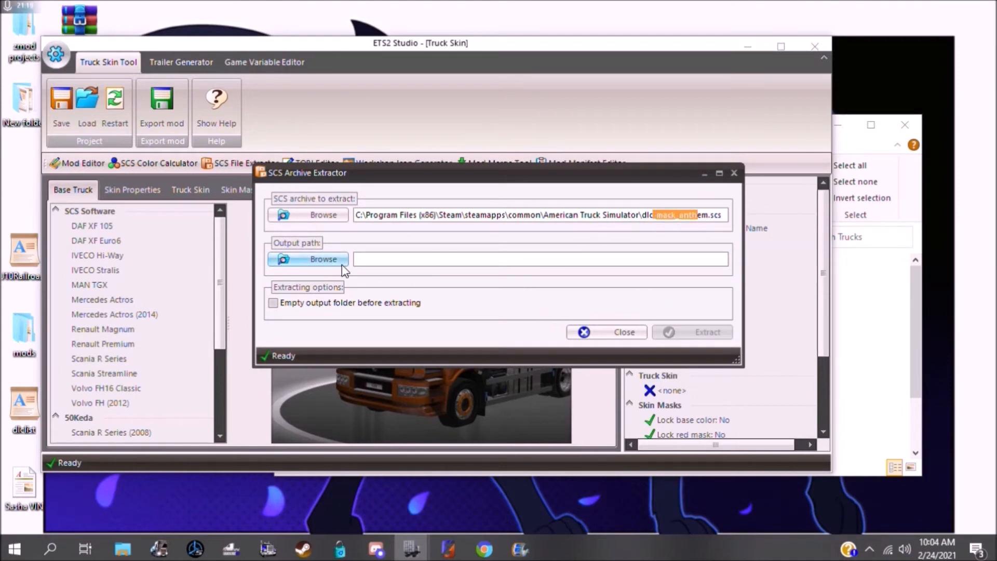
- Set the output path to the data files\Trucks folder and extract dlc_mack_anthem into it
left_click(308, 260)
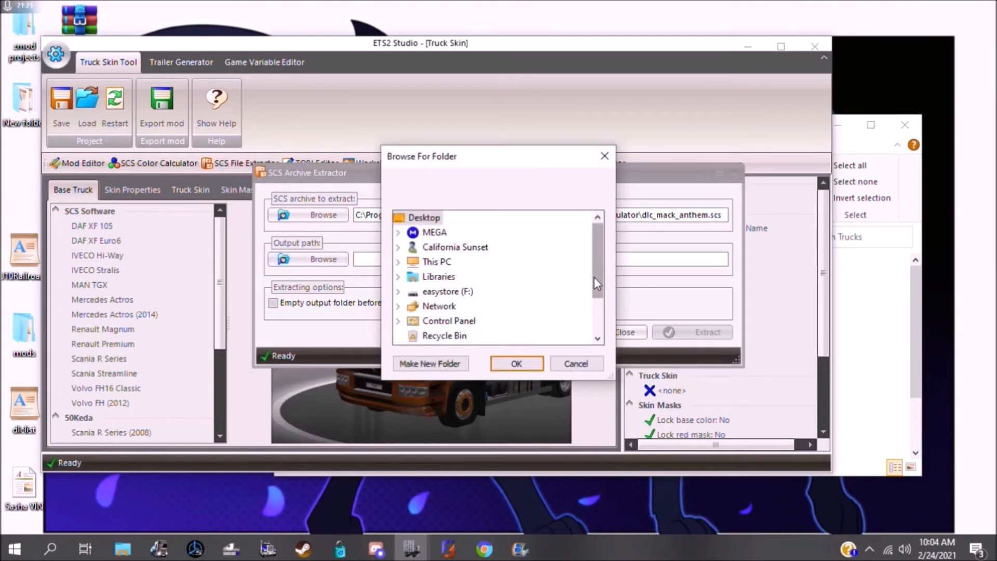
scroll("down", 3)
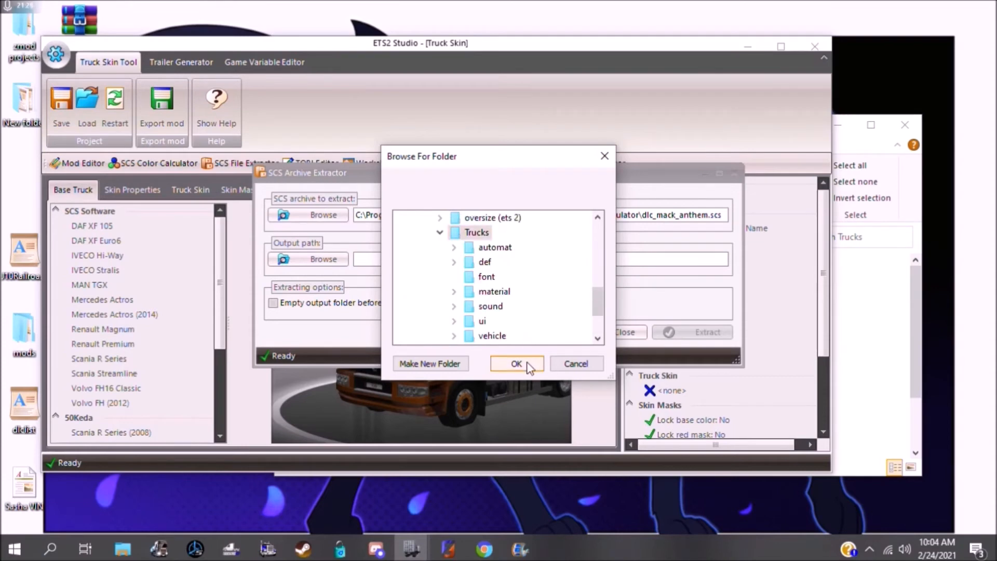
left_click(517, 363)
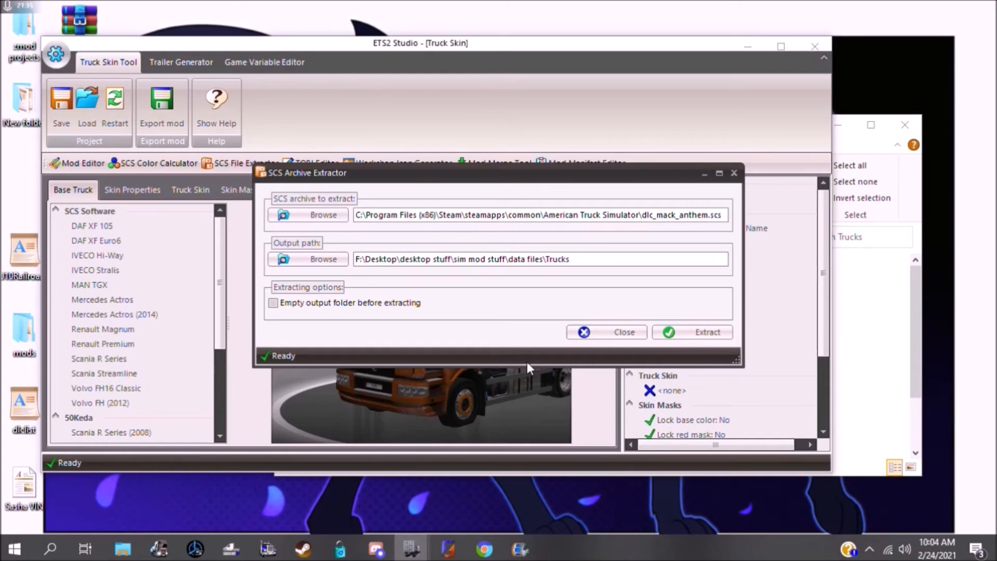
left_click(595, 263)
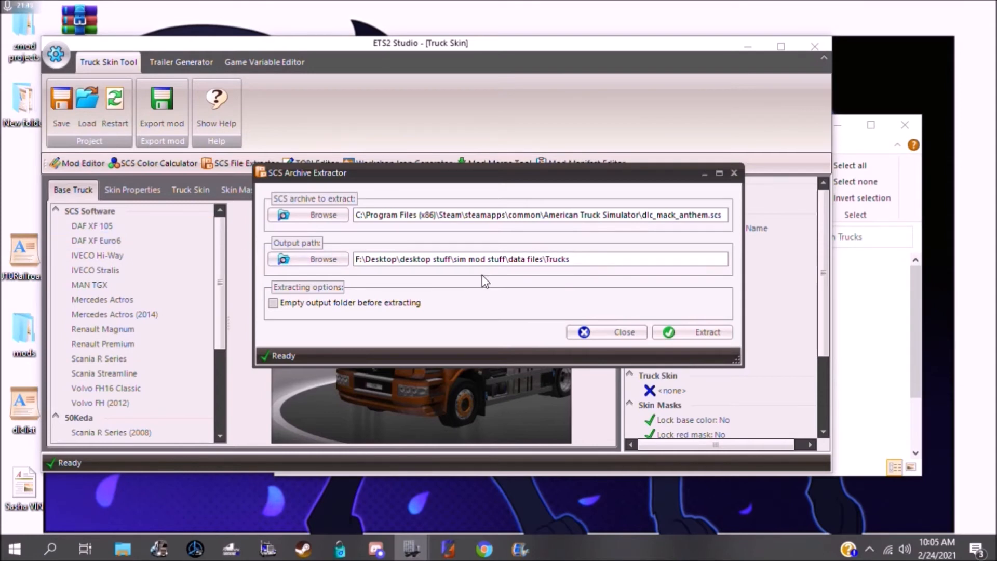
left_click(707, 332)
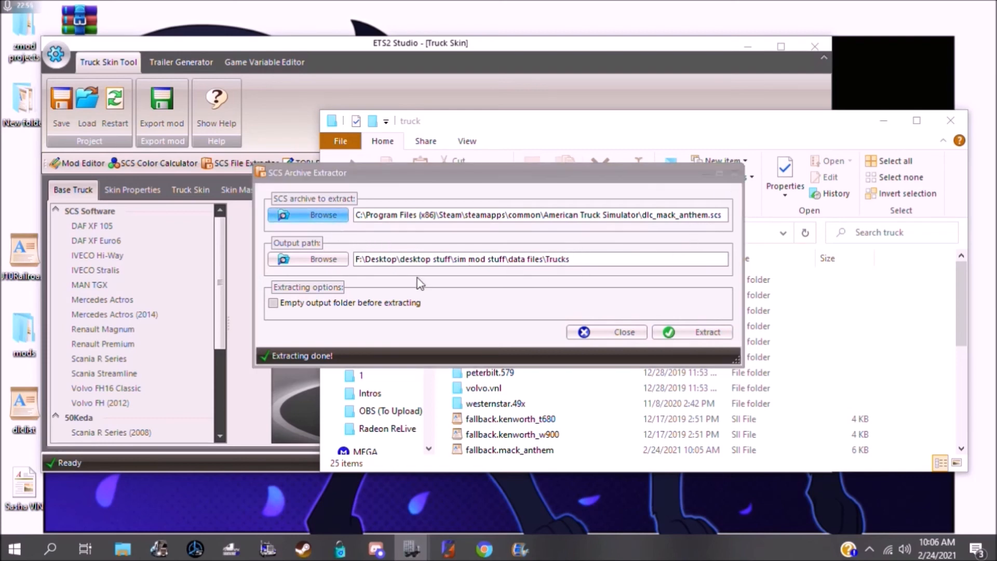
- Browse for a different archive, choosing the dlc_freightliner_cascadia2019 file as the source
left_click(307, 215)
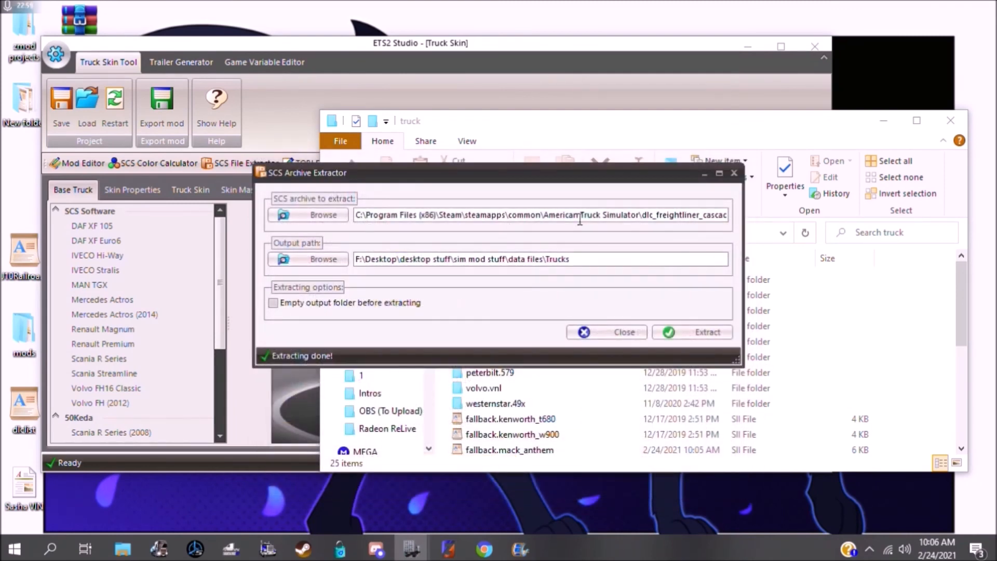
mouse_move(706, 240)
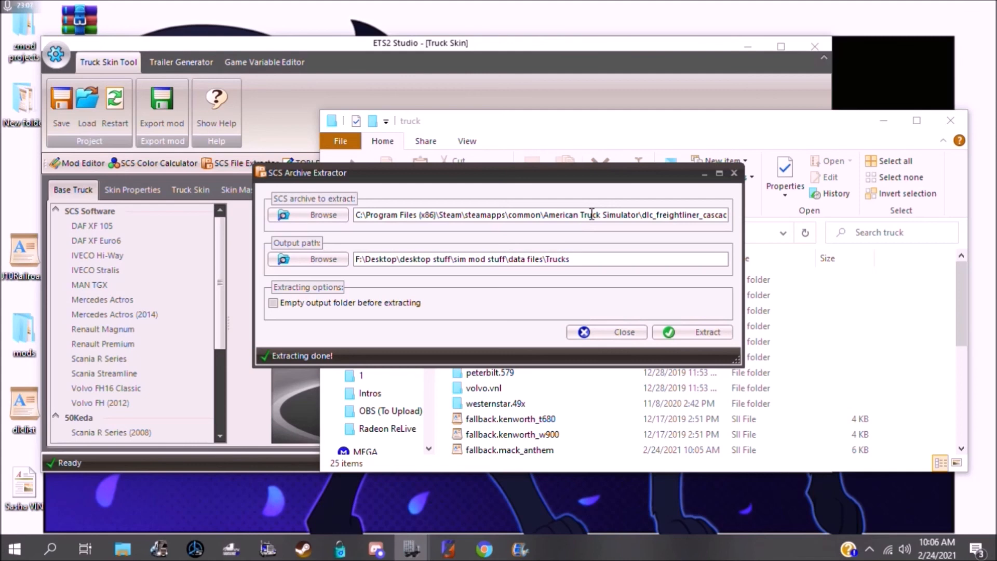
mouse_move(598, 228)
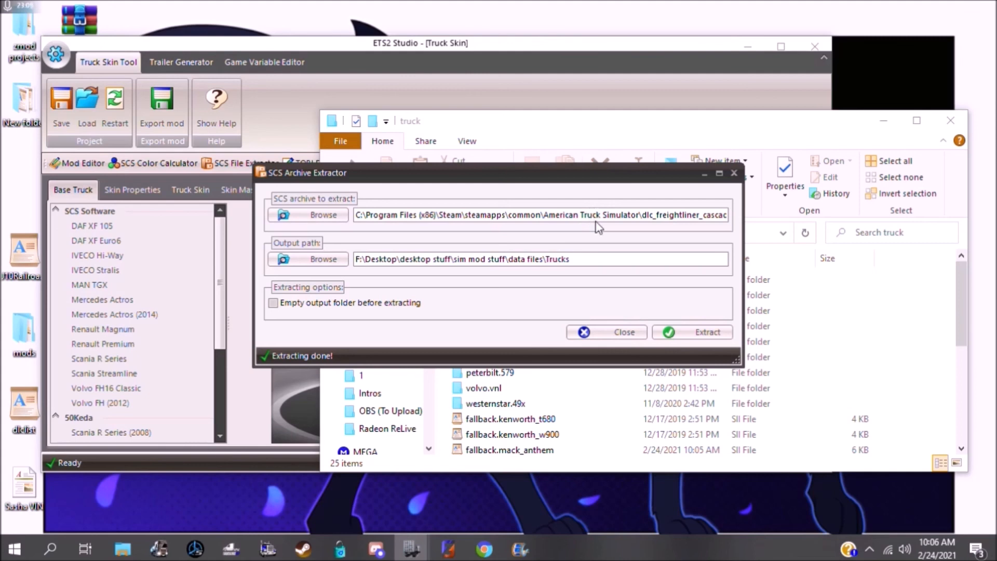